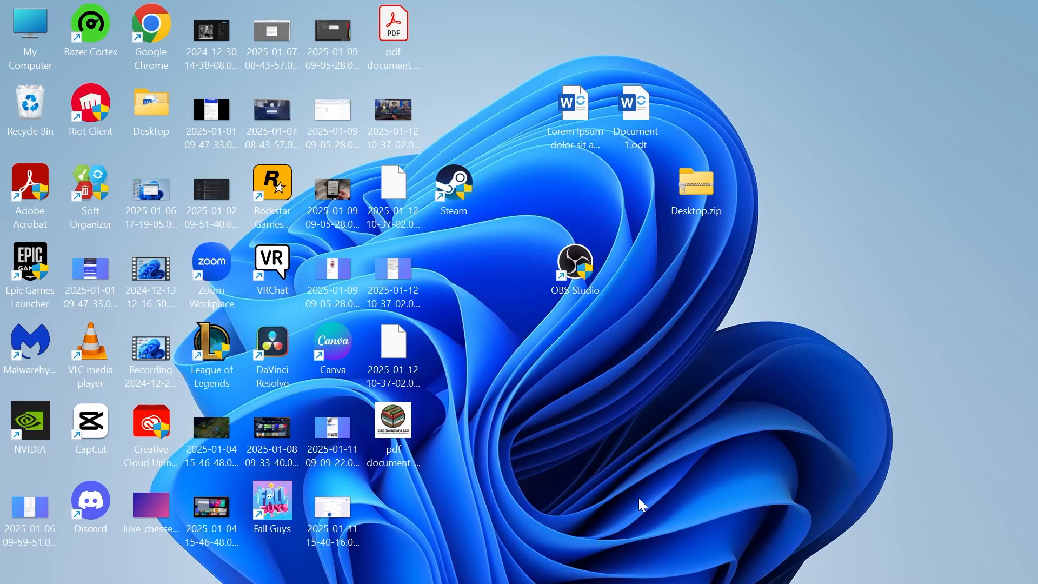
mouse_move(809, 166)
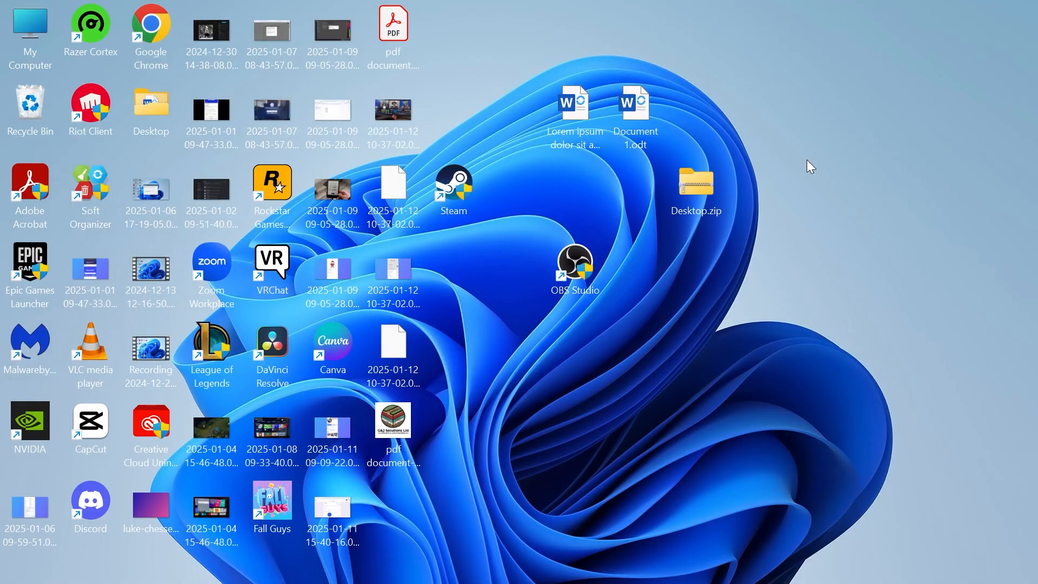
mouse_move(833, 178)
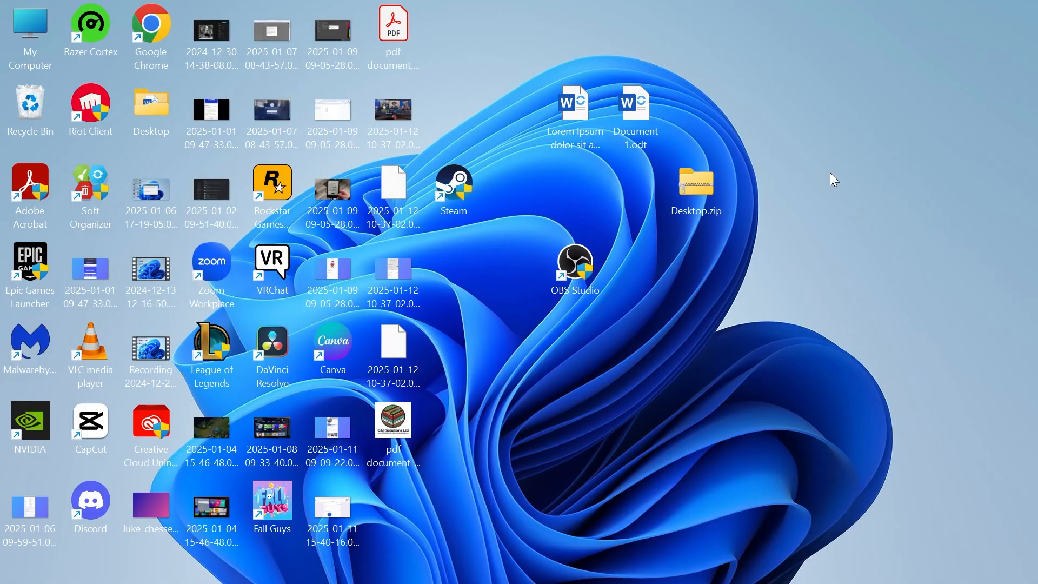
Search the Start menu for 'disk cleanup' to find the Disk Cleanup app.
click(429, 564)
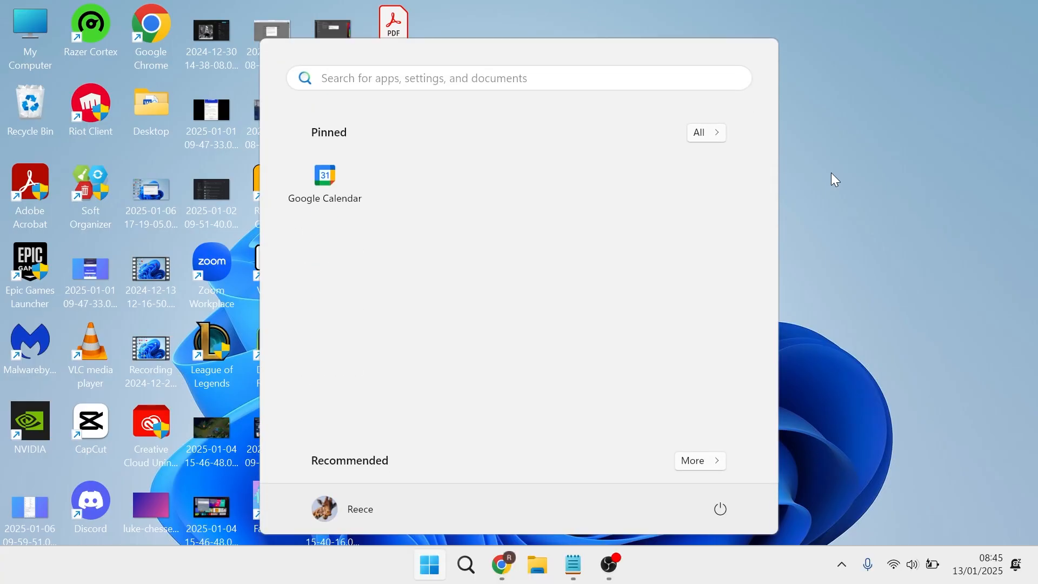
text(disk cleanup)
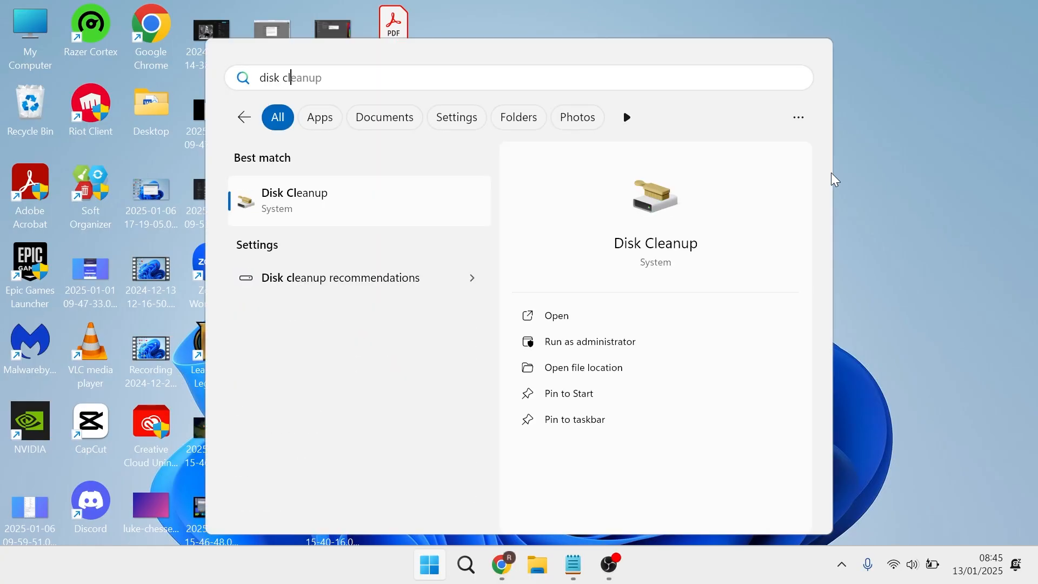
mouse_move(354, 206)
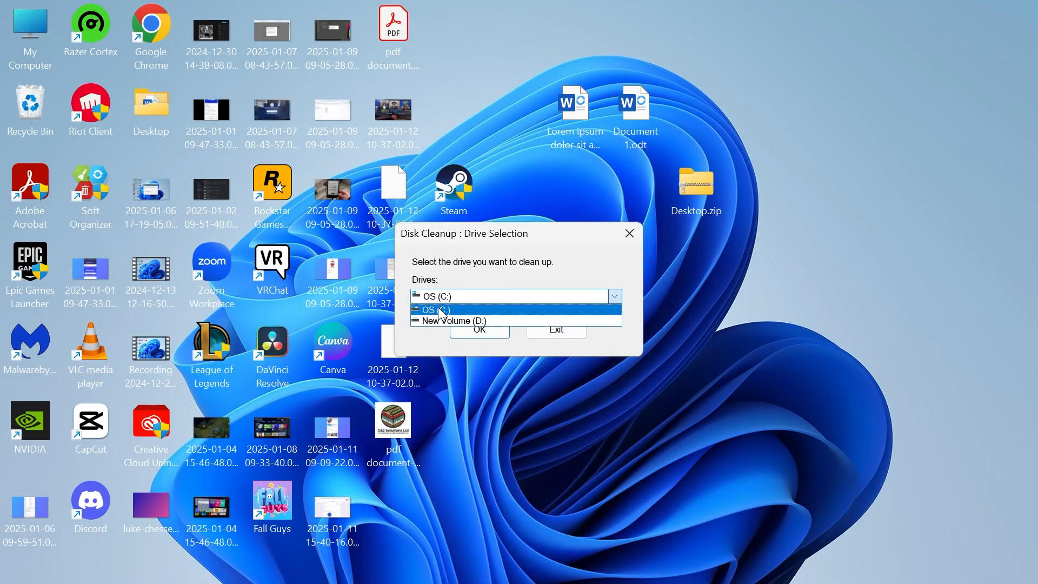
Choose drive C: and include system files in the Disk Cleanup scan.
click(479, 329)
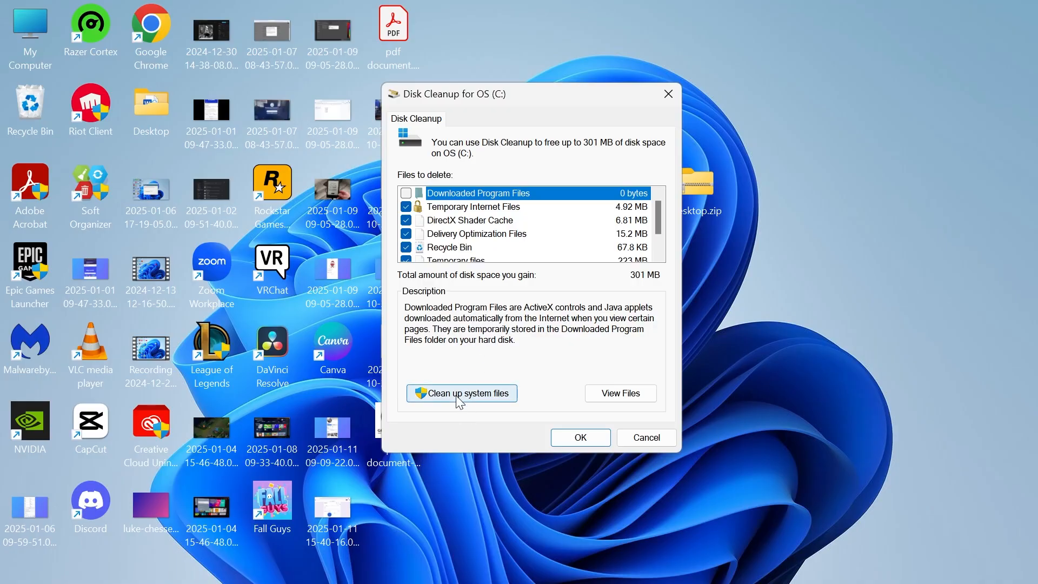
click(462, 393)
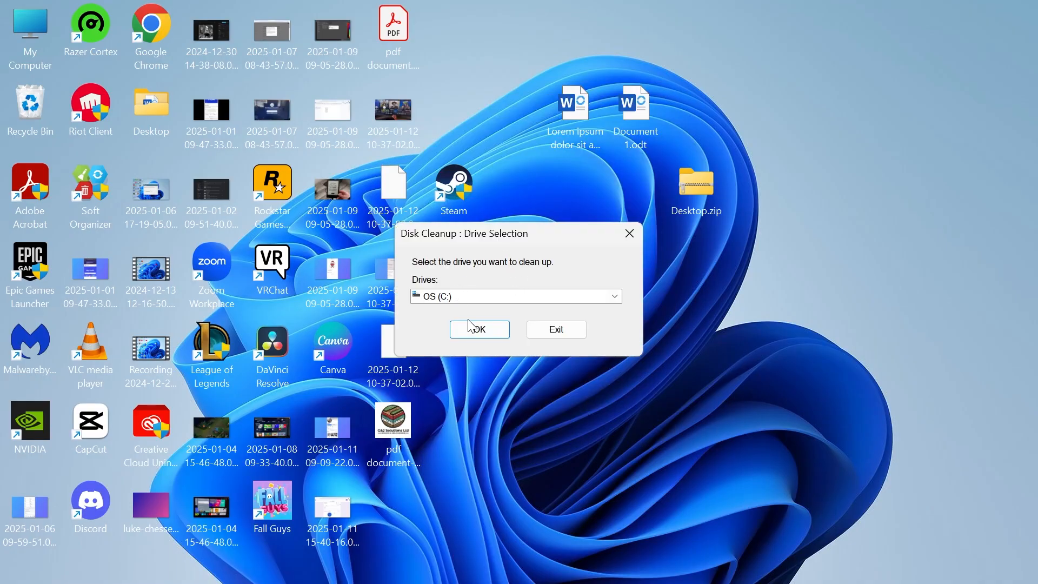
click(479, 329)
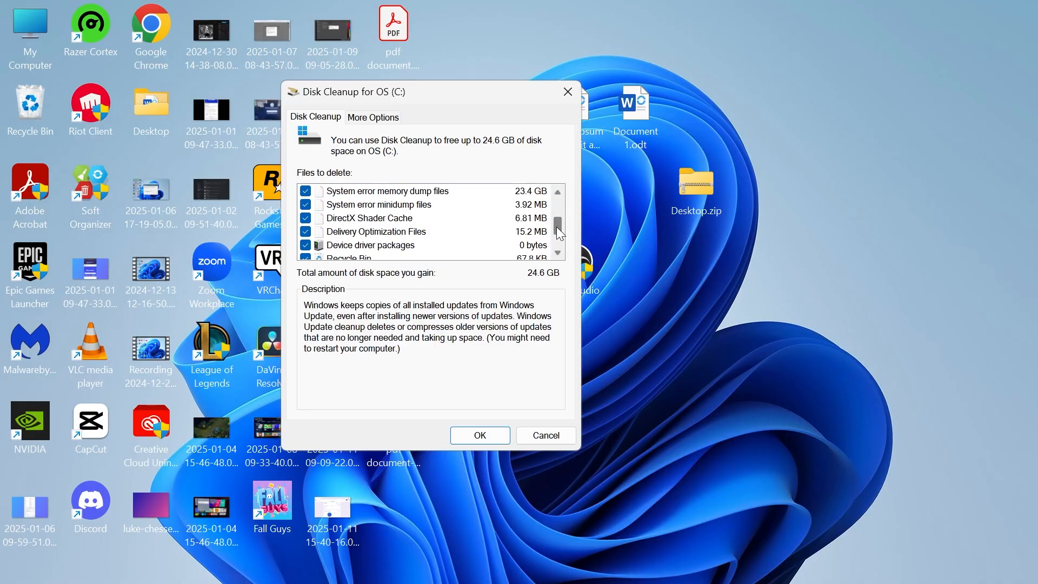
Accept all ticked file categories (about 24.6 GB) and confirm permanent deletion.
scroll(down, 3)
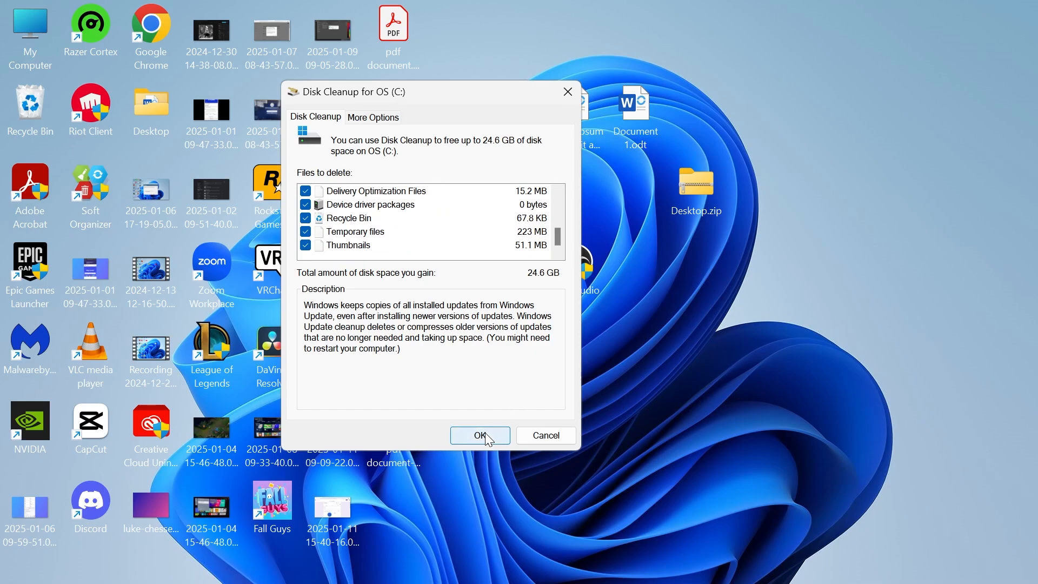
click(479, 434)
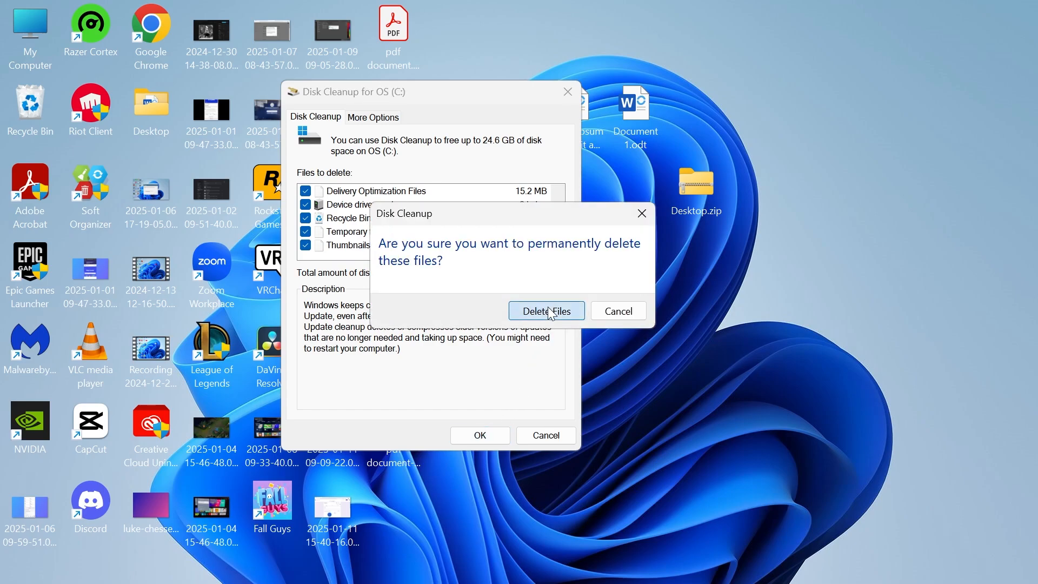
click(545, 310)
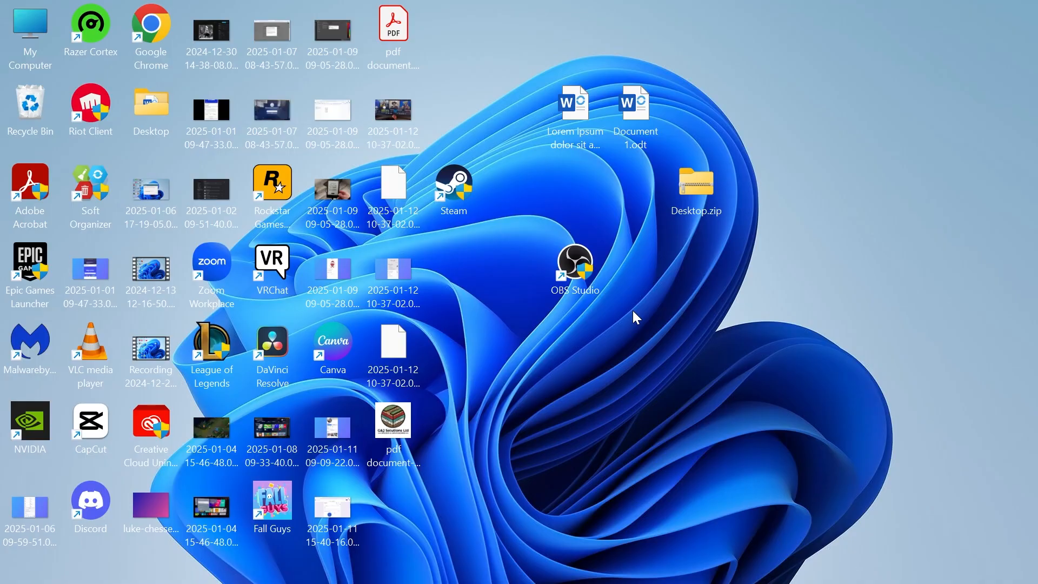
Launch Settings, visit System Storage, then go to the Apps settings page.
text(settings)
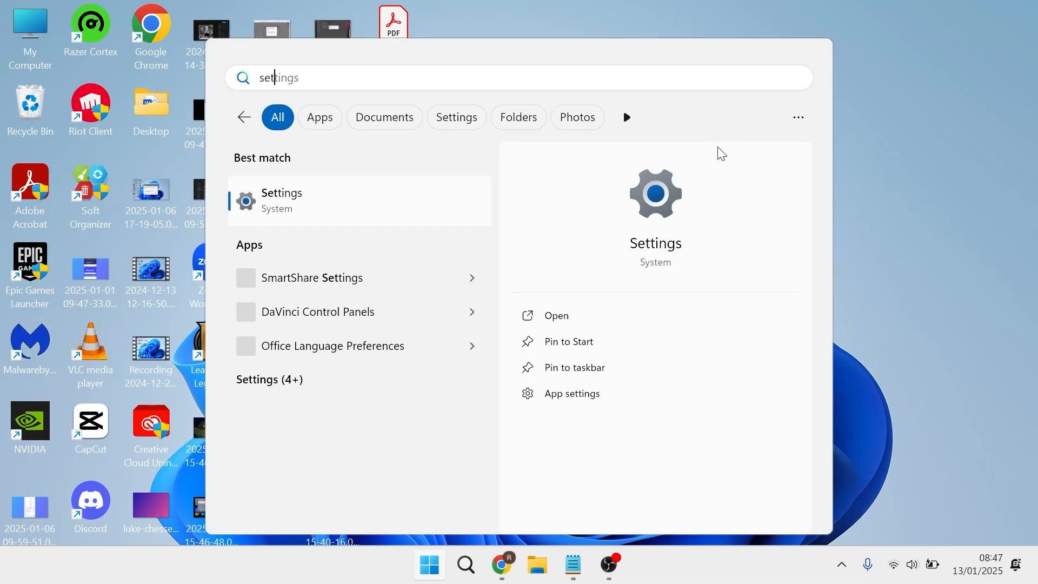
click(282, 200)
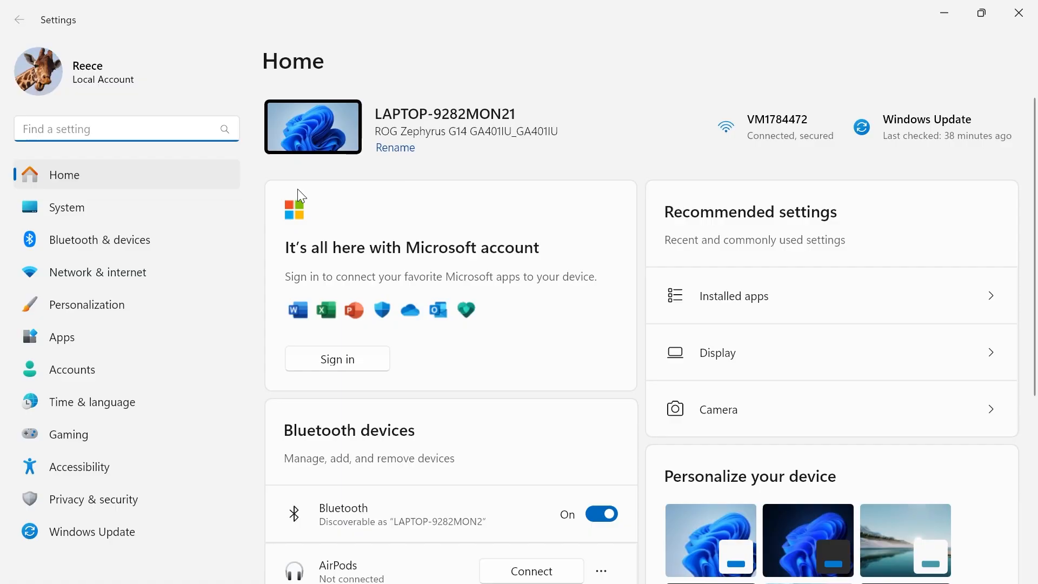
click(66, 208)
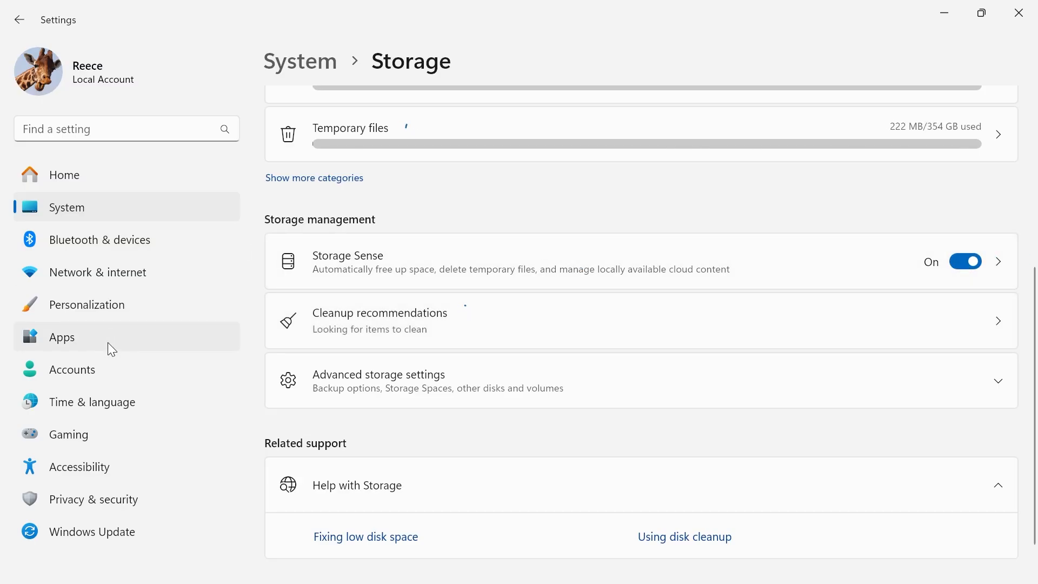
click(60, 337)
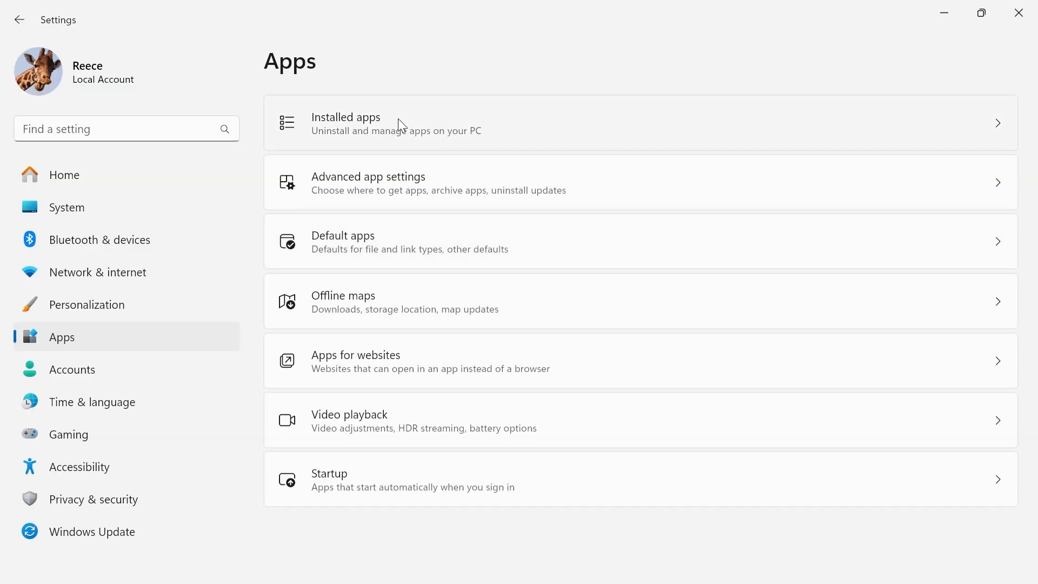
Show Installed apps sorted by Size (Large to small).
click(346, 123)
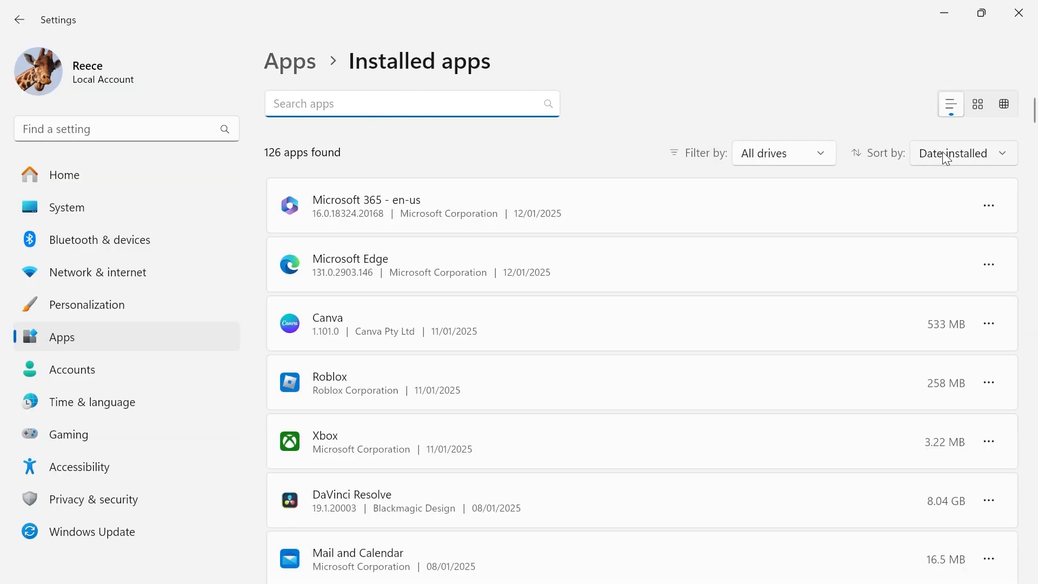
click(960, 153)
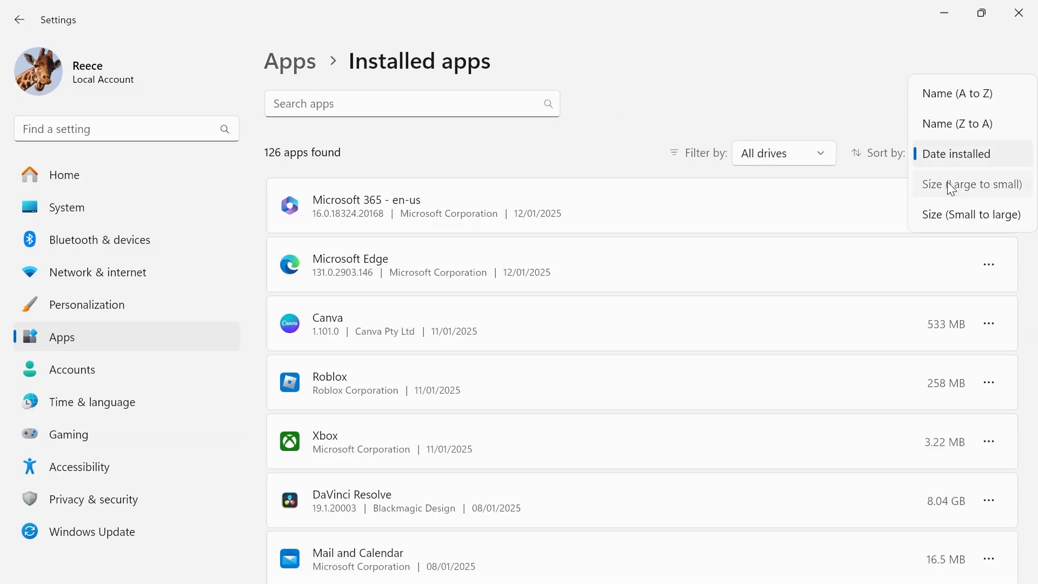
click(971, 183)
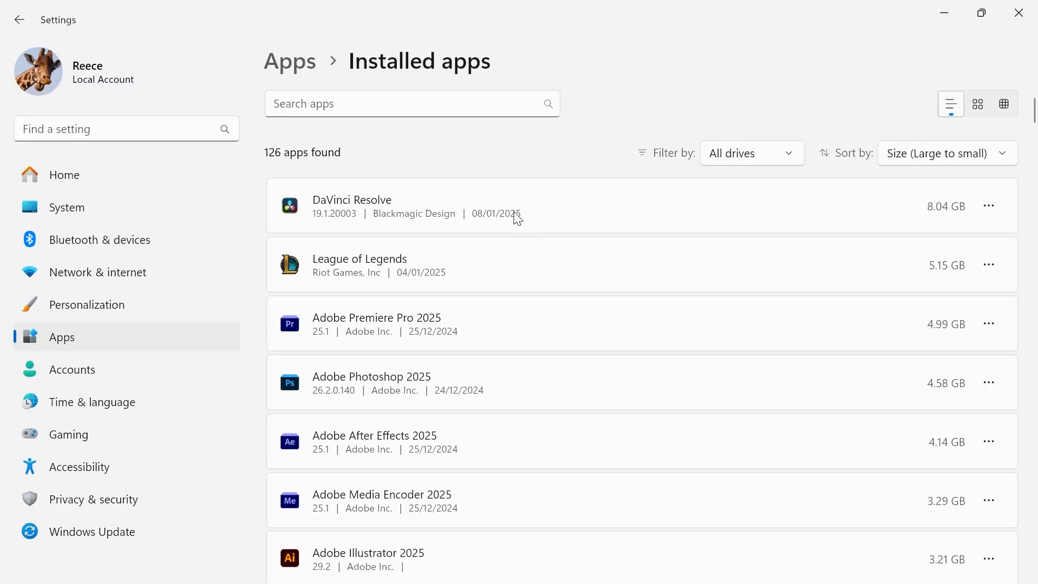
Find Streamlabs Desktop 1.17.0 in the list and reveal its uninstall option.
scroll(down, 3)
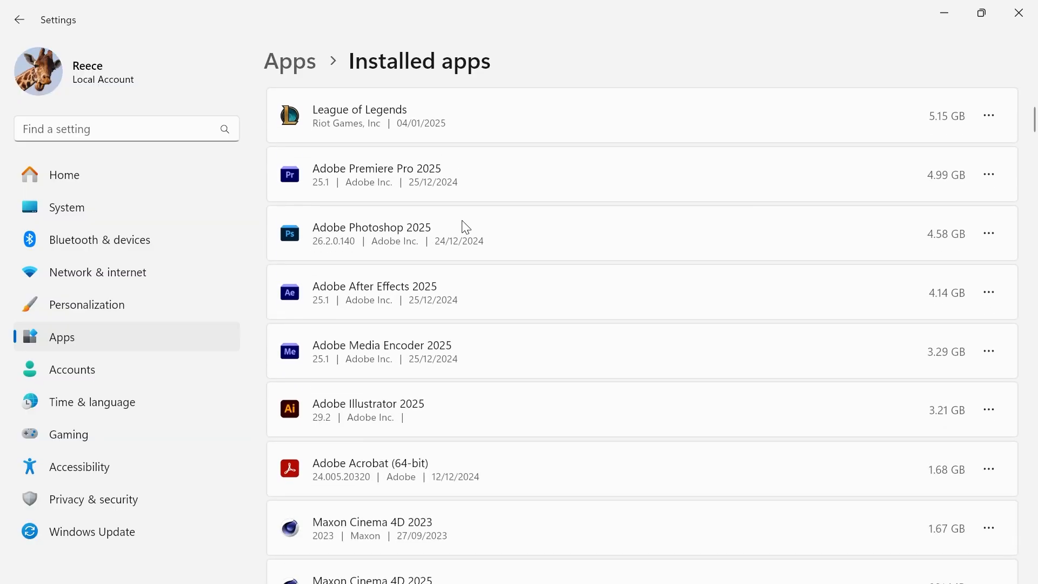
scroll(down, 3)
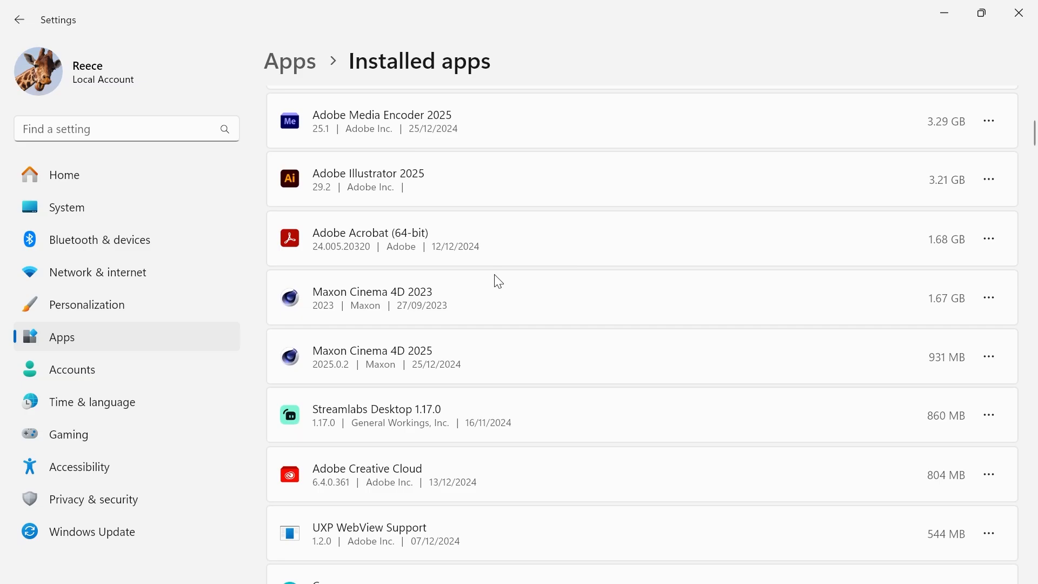
scroll(up, 3)
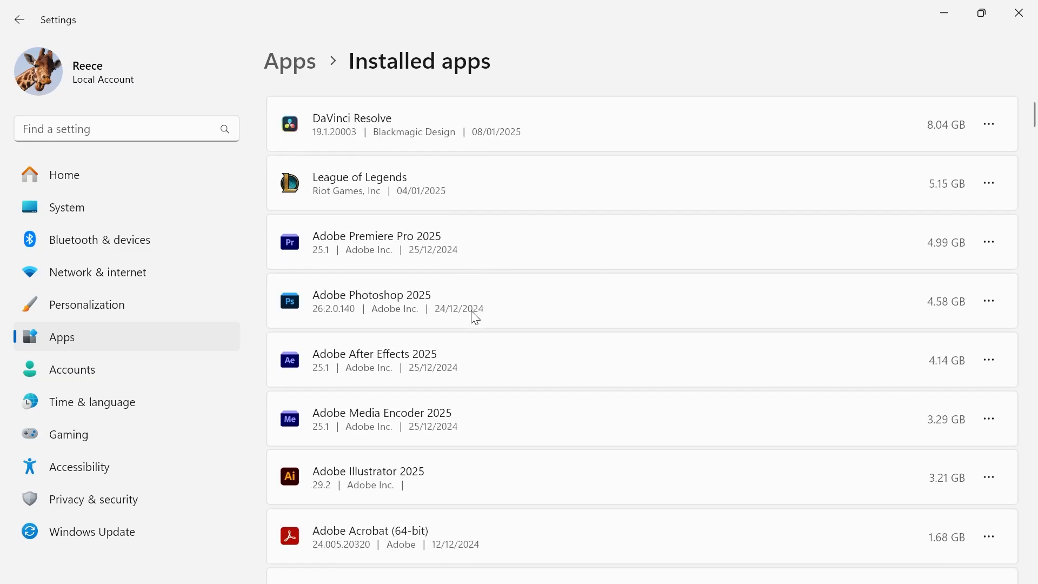
scroll(down, 3)
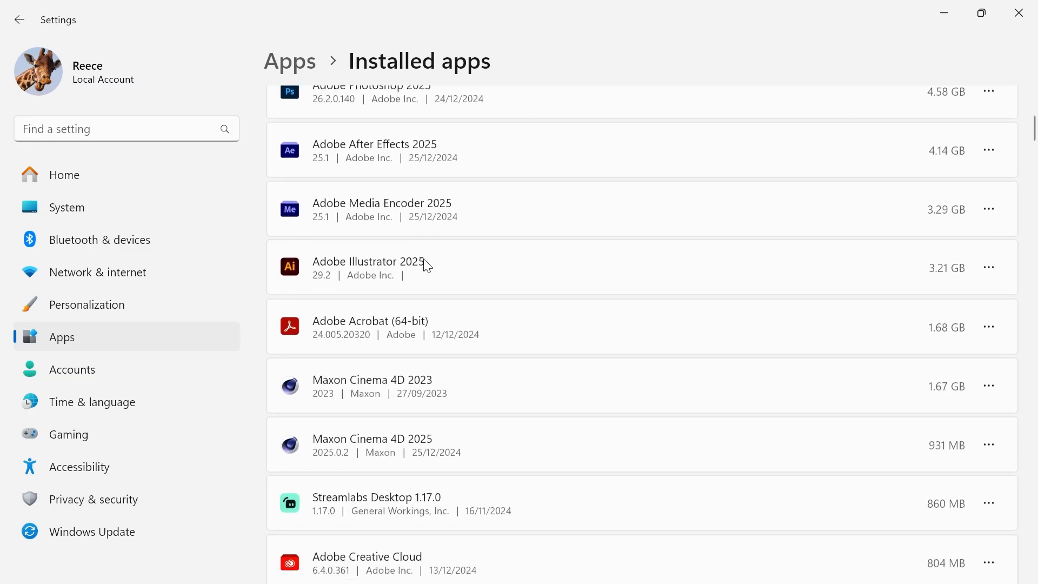
scroll(down, 3)
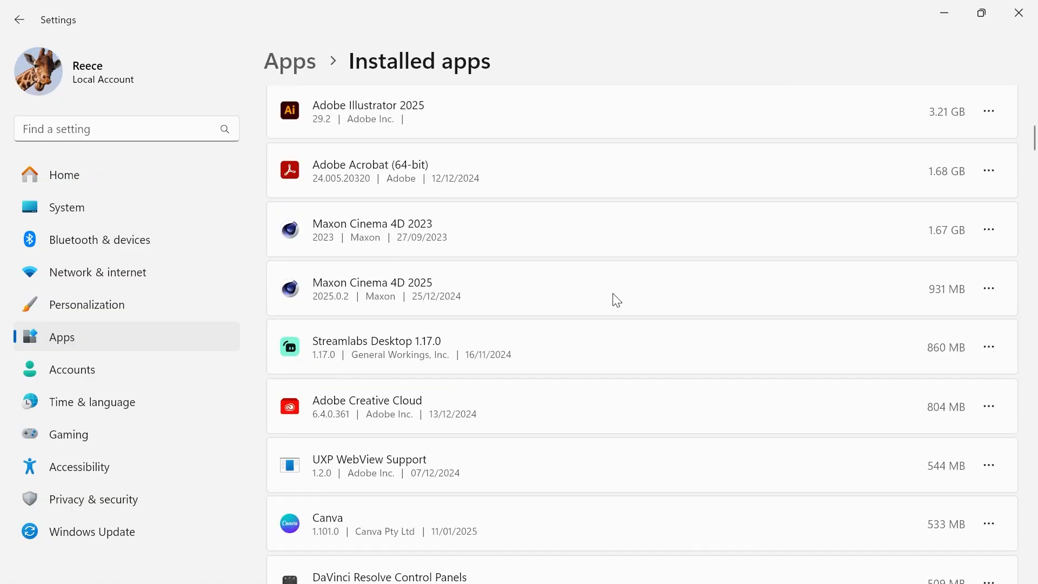
click(989, 346)
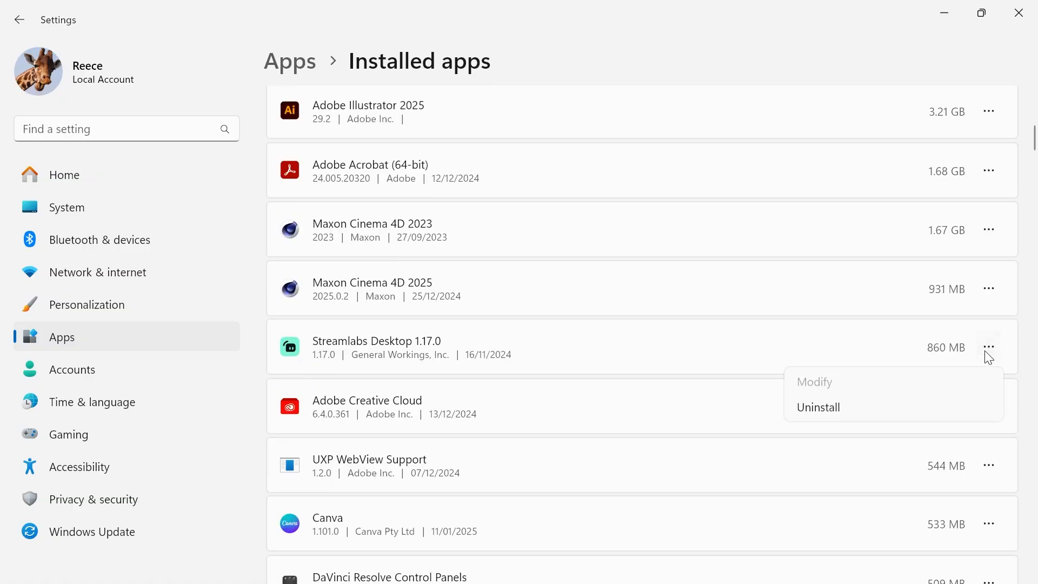
mouse_move(830, 409)
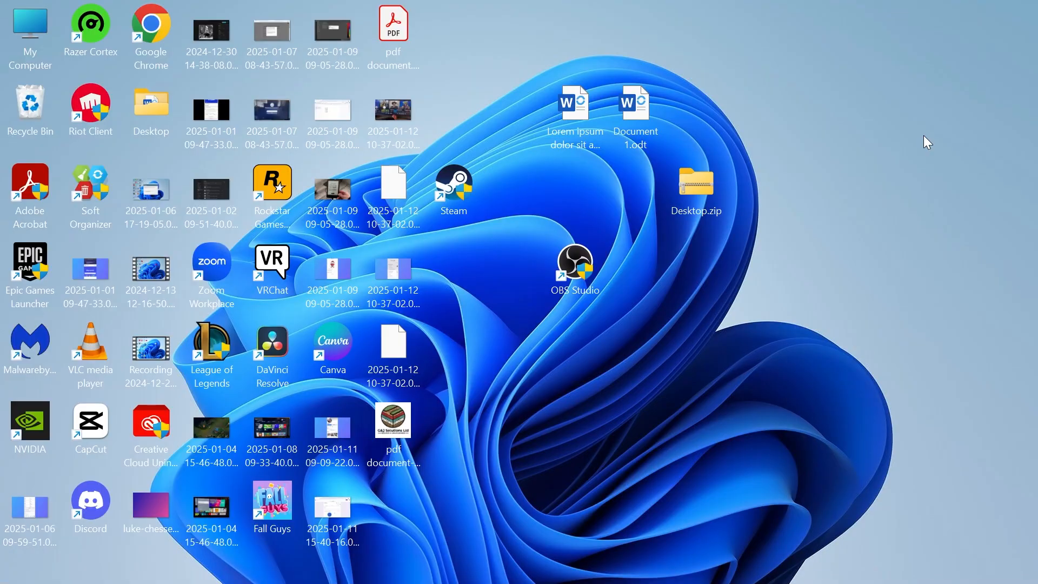
text(create and format hard disk partitions)
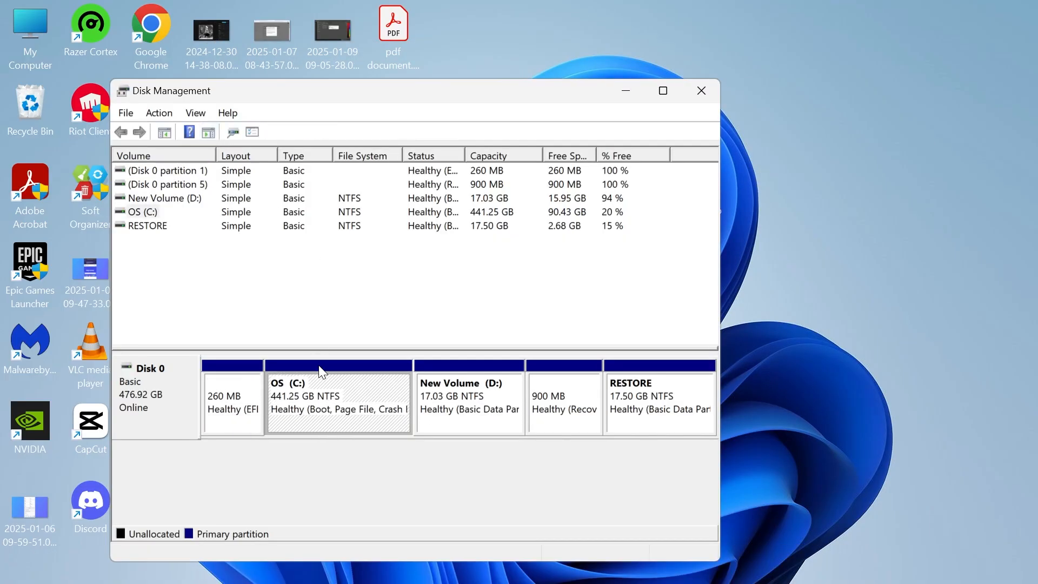
click(159, 113)
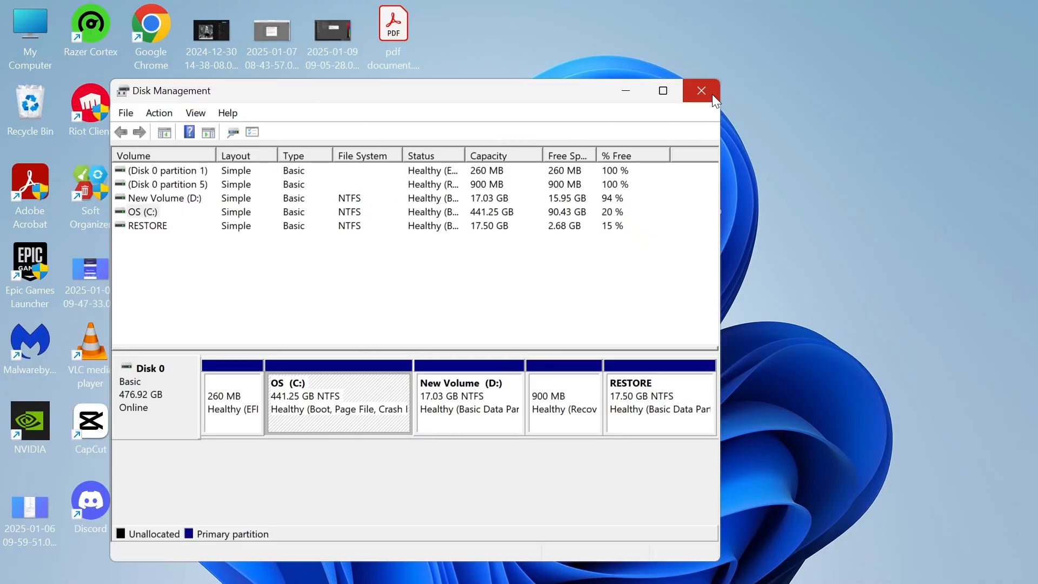
click(700, 90)
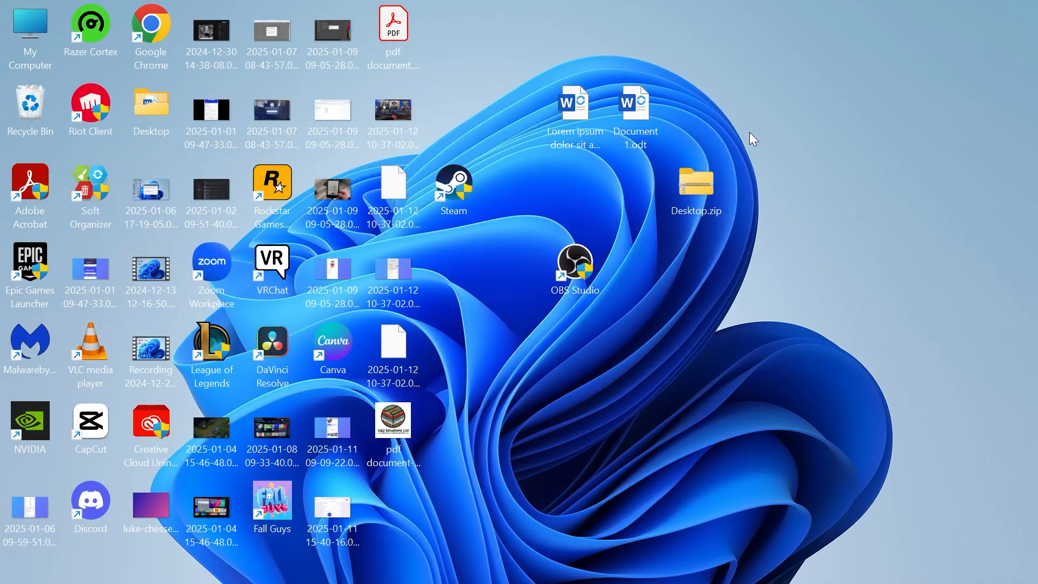